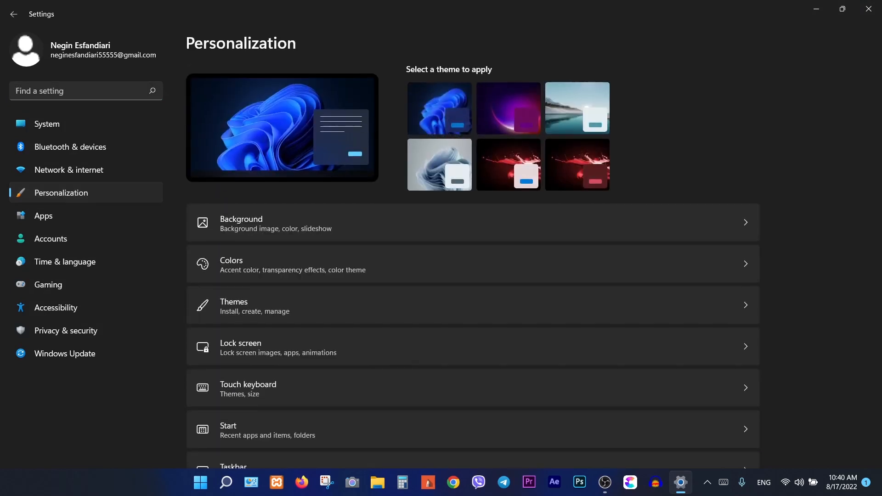
{"action": "mouse_move", "coordinate": [297, 265]}
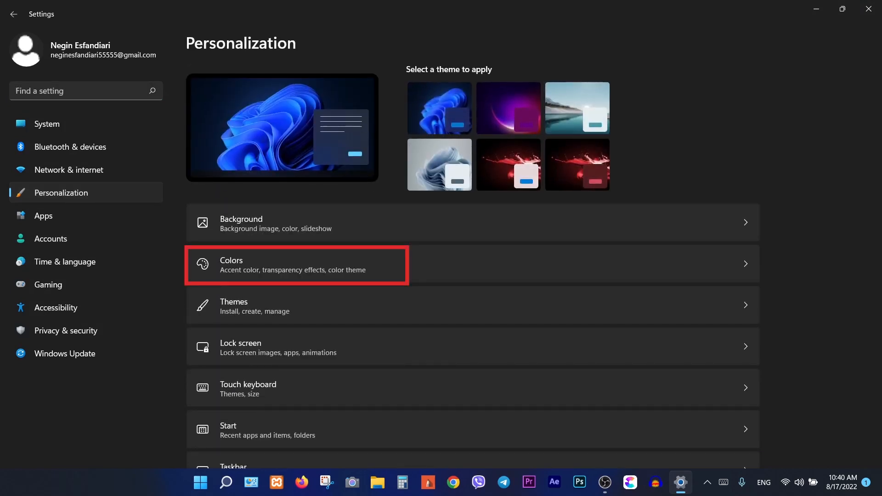
Step: Go to the Colors page of Personalization settings
{"action": "left_click", "coordinate": [297, 265]}
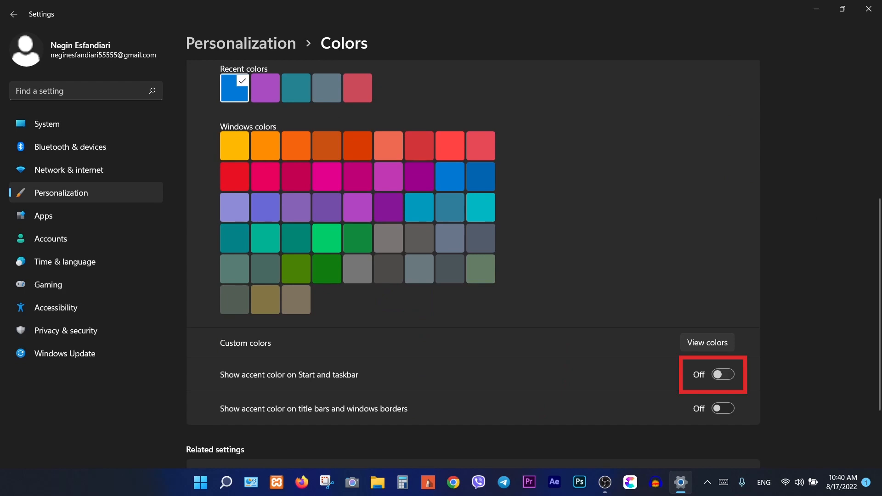
Step: Turn on the accent colour for Start and taskbar and settle on a darker blue after trying green and blue
{"action": "left_click", "coordinate": [723, 374]}
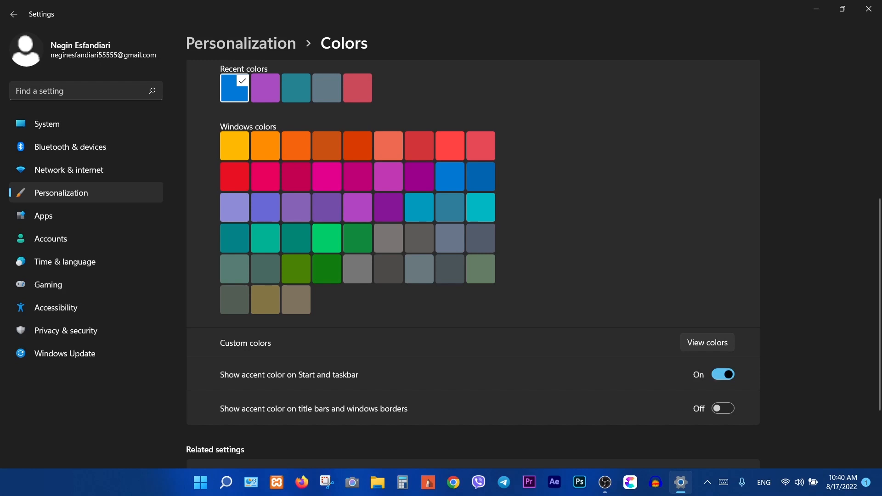
{"action": "mouse_move", "coordinate": [295, 146]}
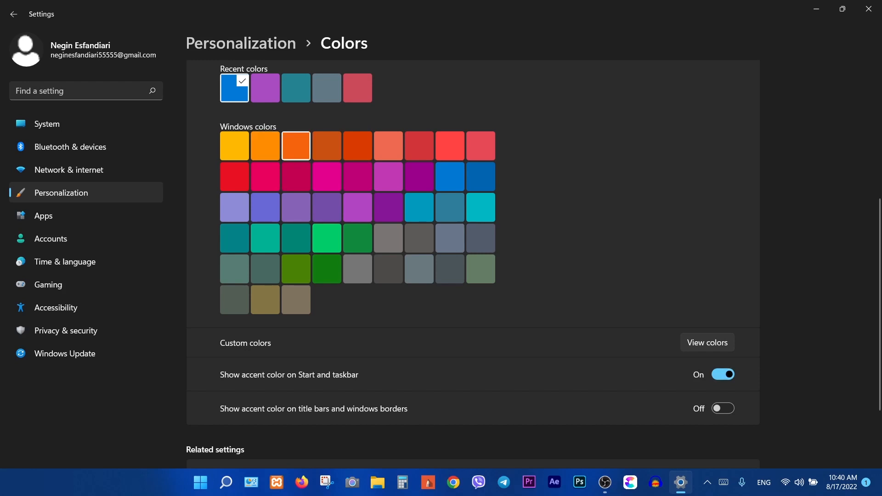
{"action": "left_click", "coordinate": [419, 176]}
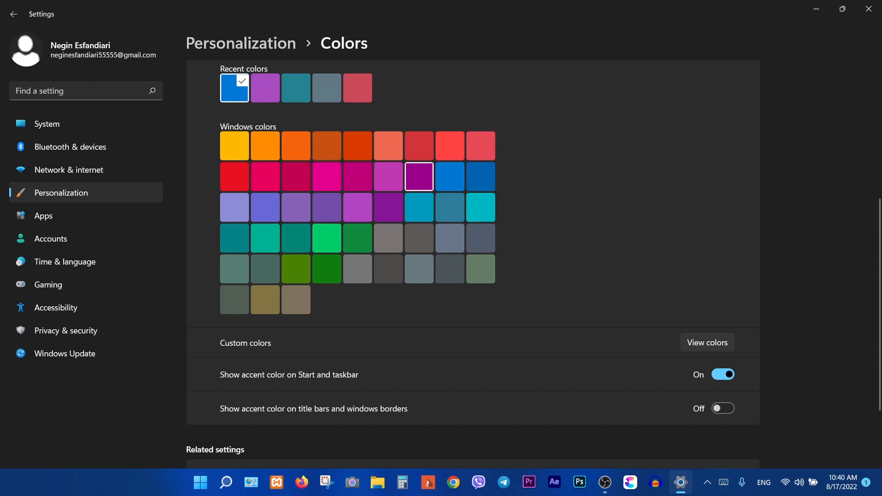
{"action": "left_click", "coordinate": [234, 145]}
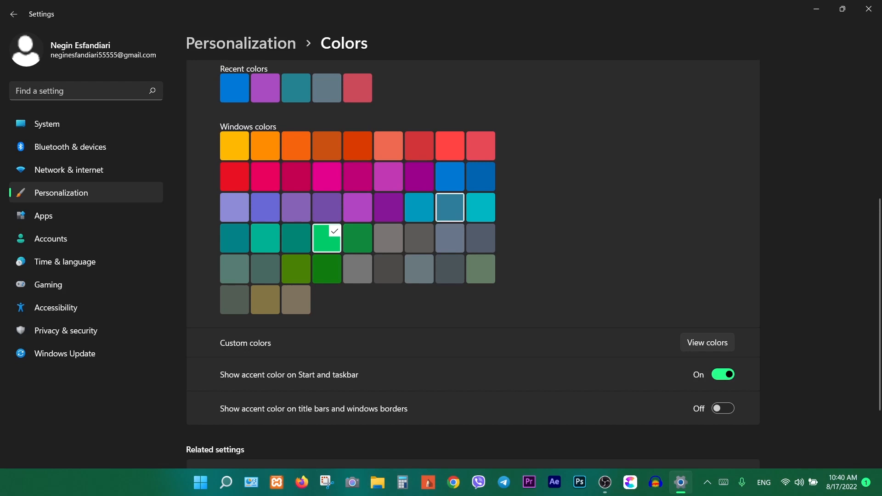
{"action": "left_click", "coordinate": [449, 177]}
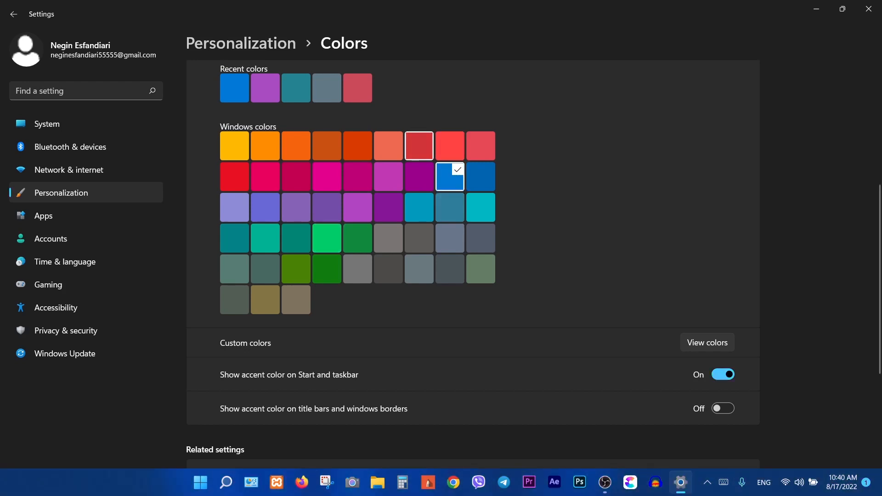
{"action": "left_click", "coordinate": [480, 177]}
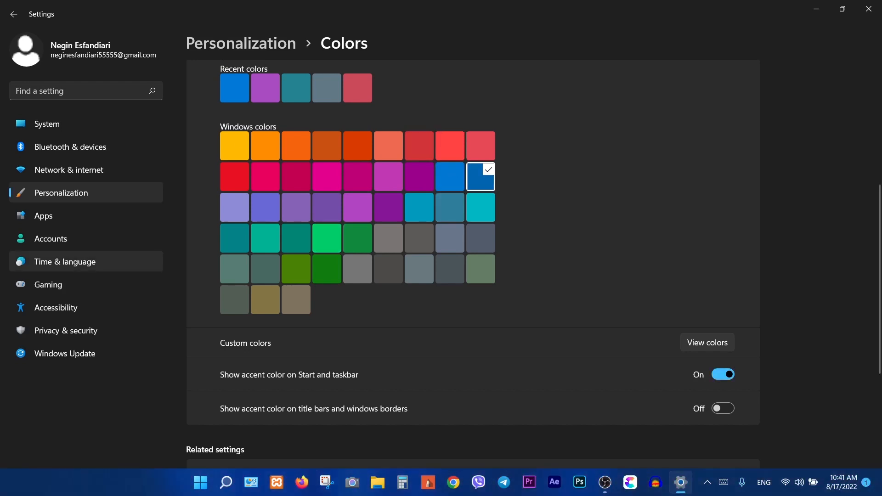
{"action": "mouse_move", "coordinate": [85, 192]}
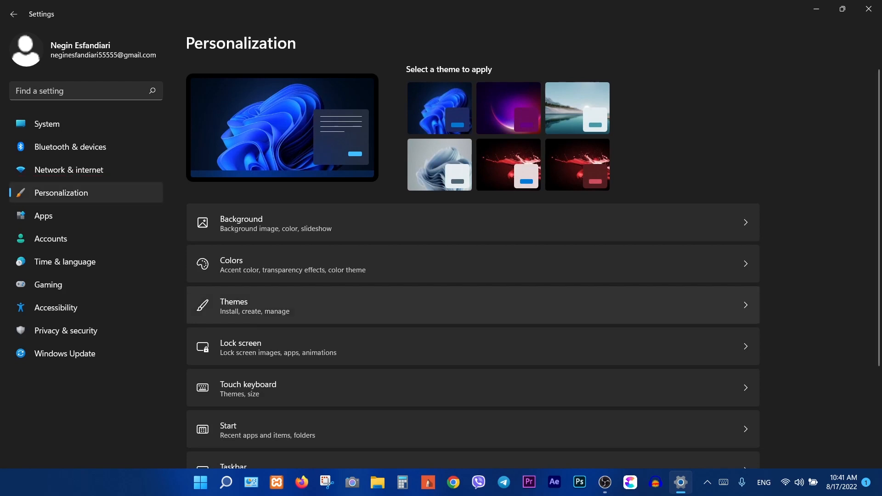
Step: Go to the Taskbar settings and reveal the Taskbar behaviors section
{"action": "scroll", "scroll_direction": "down", "scroll_amount": 3}
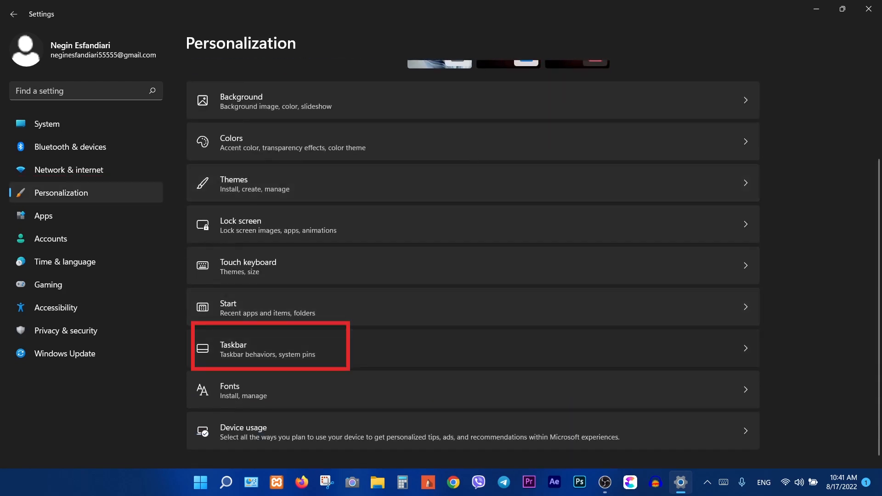
{"action": "left_click", "coordinate": [269, 349]}
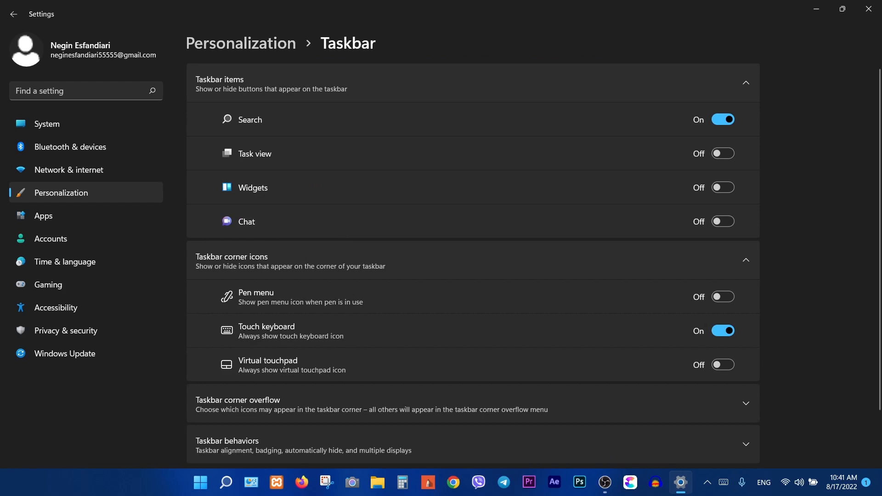
{"action": "scroll", "scroll_direction": "down", "scroll_amount": 3}
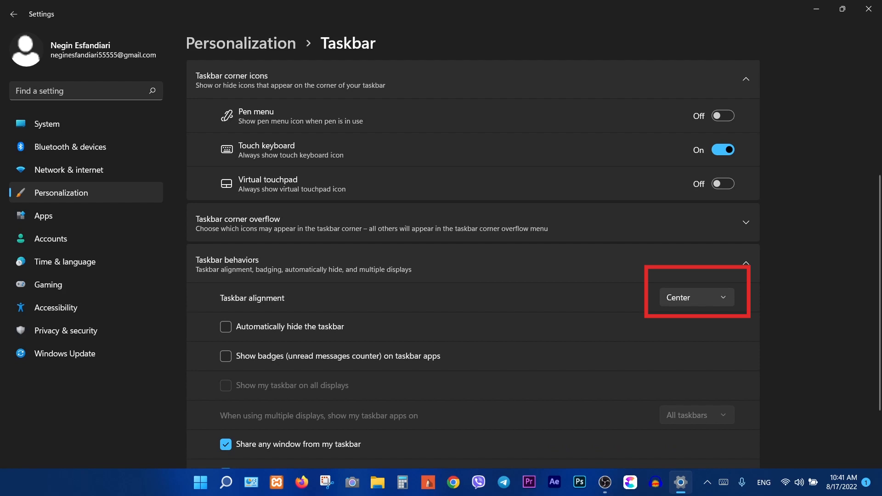
{"action": "left_click", "coordinate": [695, 297]}
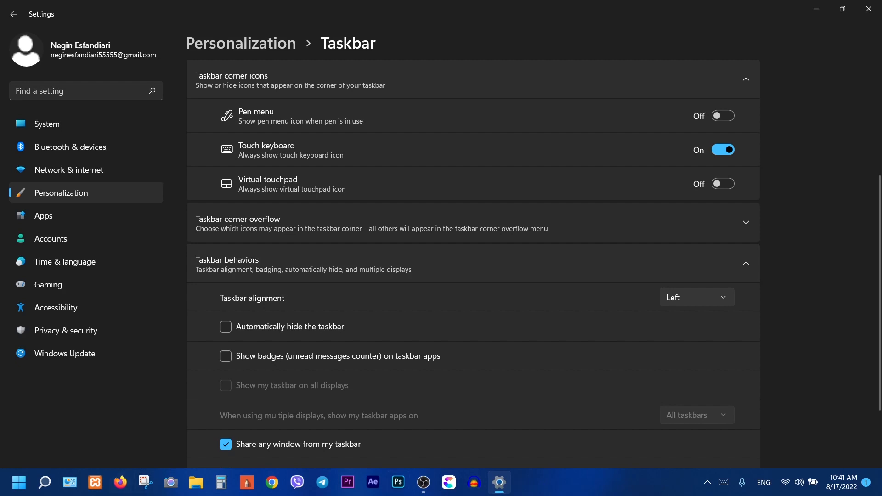
{"action": "left_click", "coordinate": [695, 297]}
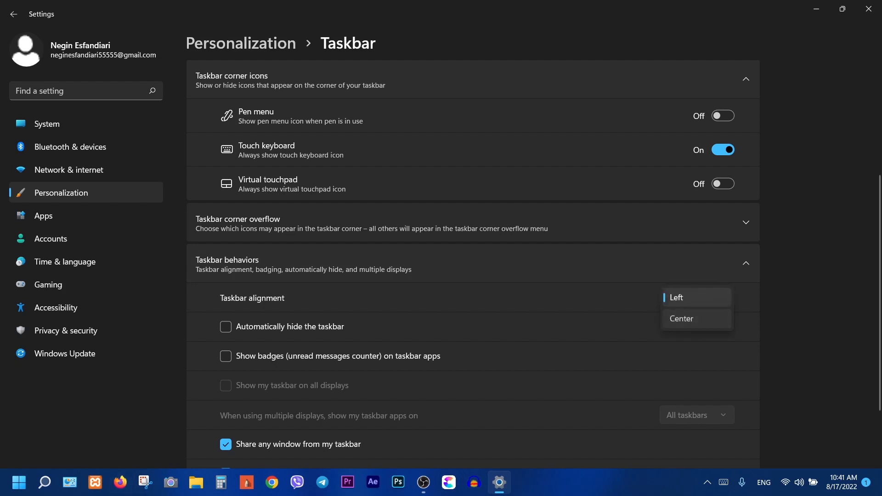
{"action": "left_click", "coordinate": [681, 319]}
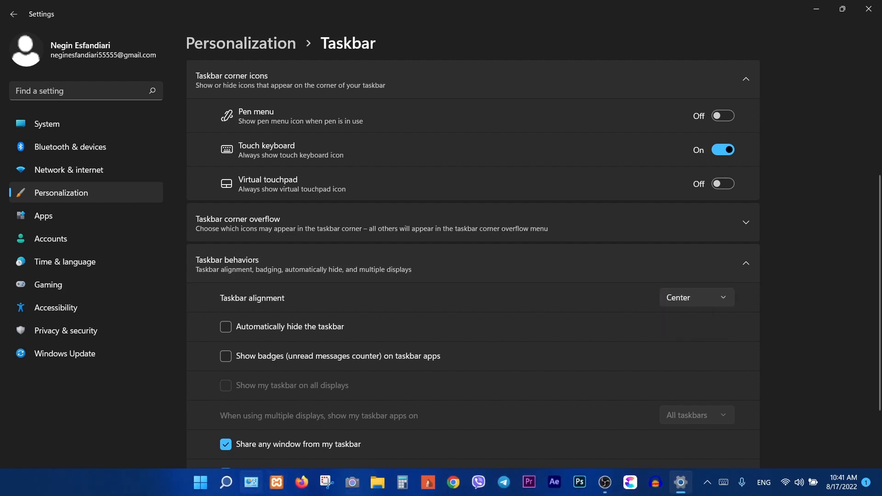
{"action": "mouse_move", "coordinate": [580, 482]}
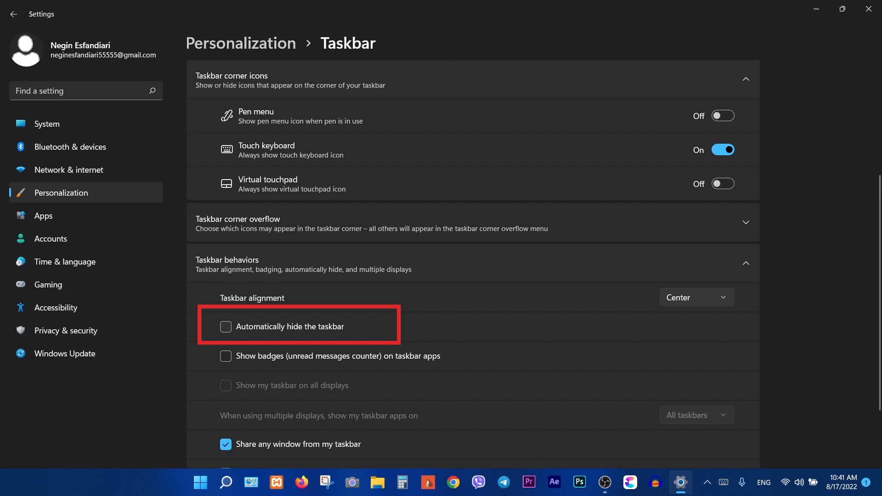
Step: Enable 'Automatically hide the taskbar', toggling it off and back on to confirm
{"action": "left_click", "coordinate": [226, 326]}
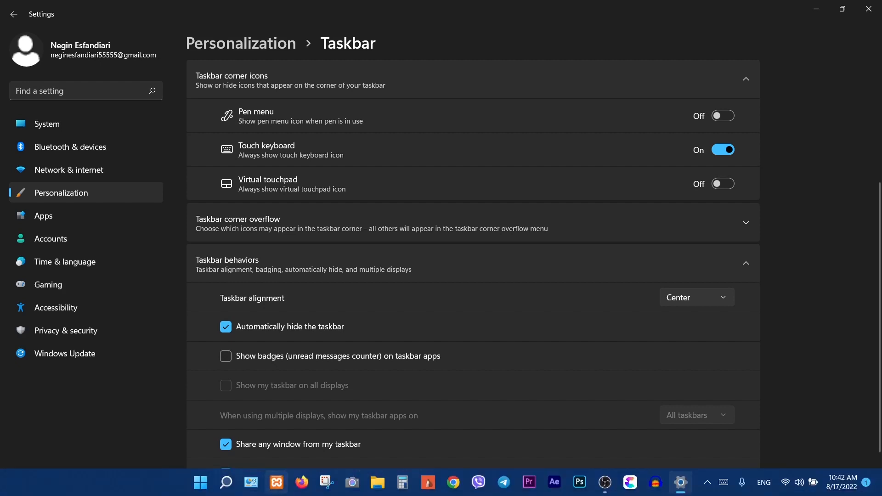
{"action": "scroll", "scroll_direction": "down", "scroll_amount": 3}
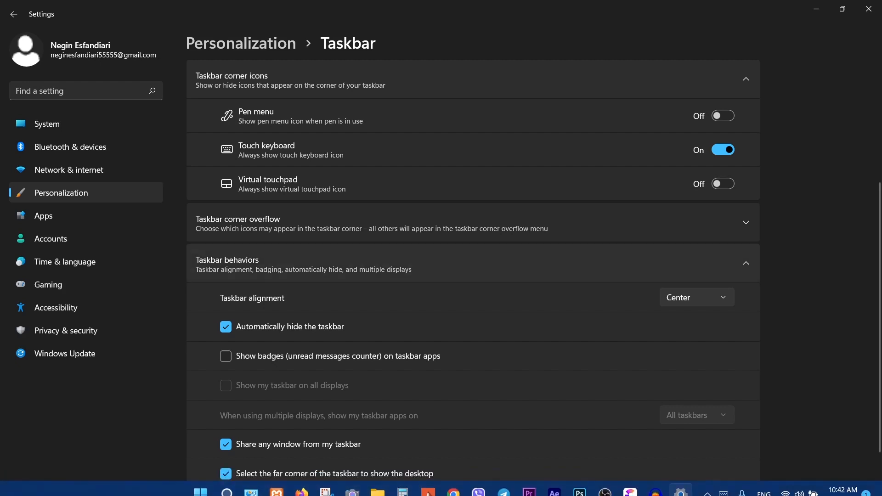
{"action": "left_click", "coordinate": [226, 327]}
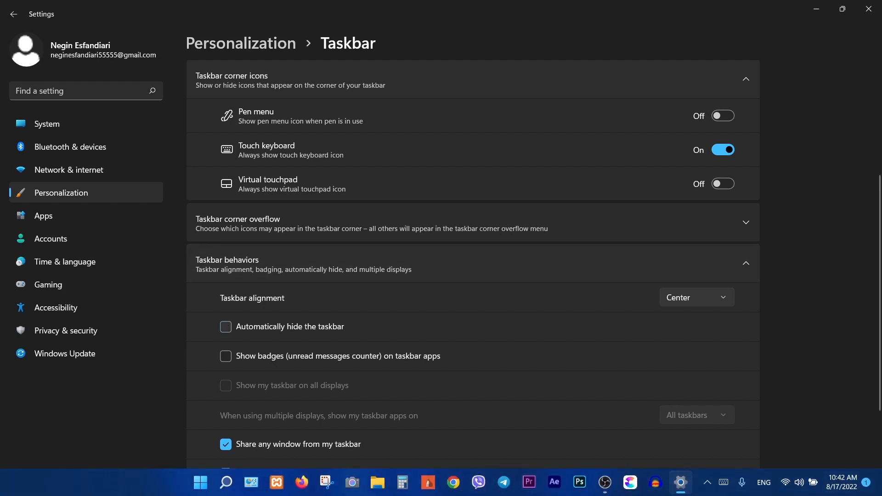
{"action": "left_click", "coordinate": [226, 327]}
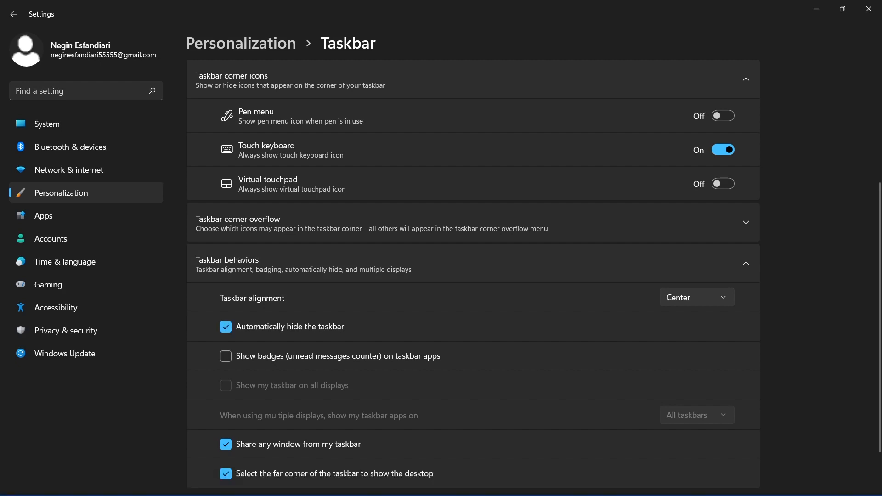
{"action": "scroll", "scroll_direction": "up", "scroll_amount": 3}
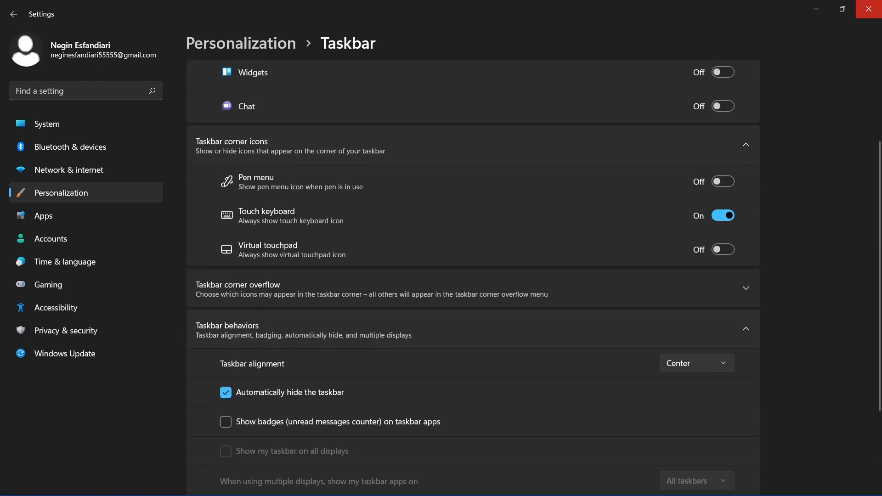